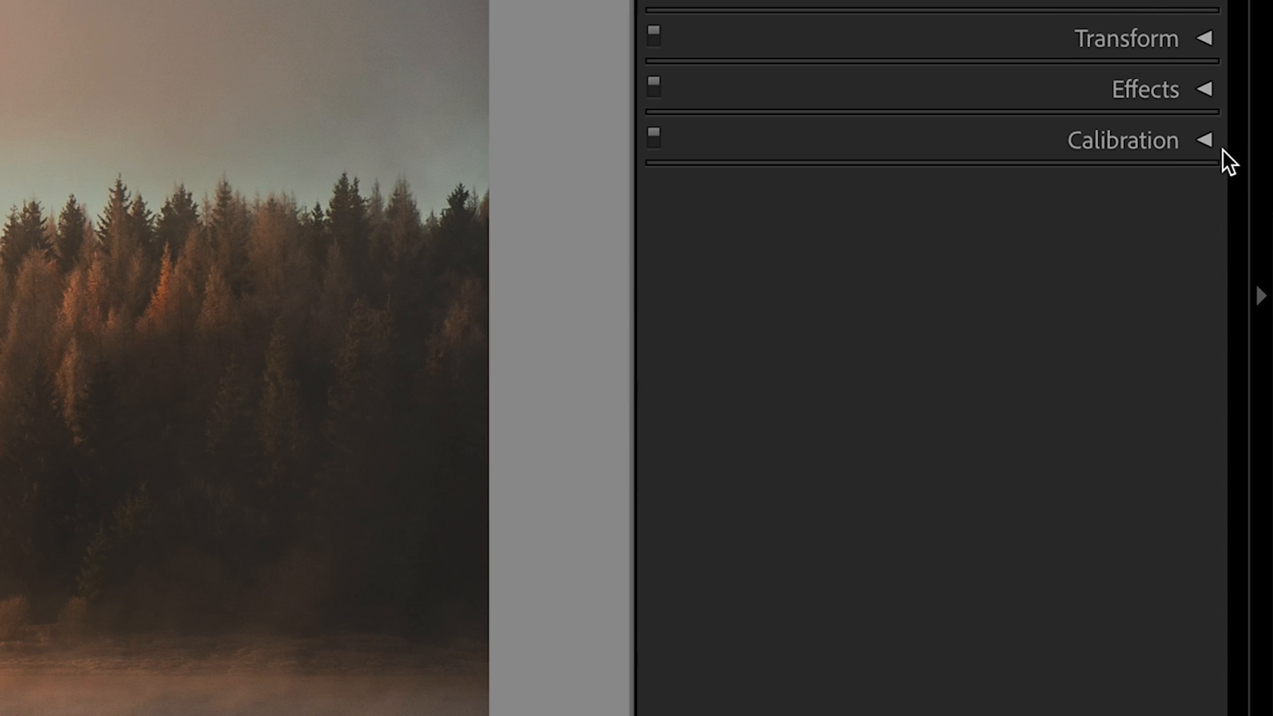
Step: Expand the Calibration panel for the misty lake photo, showing default primaries
{"action": "left_click", "coordinate": [1123, 139]}
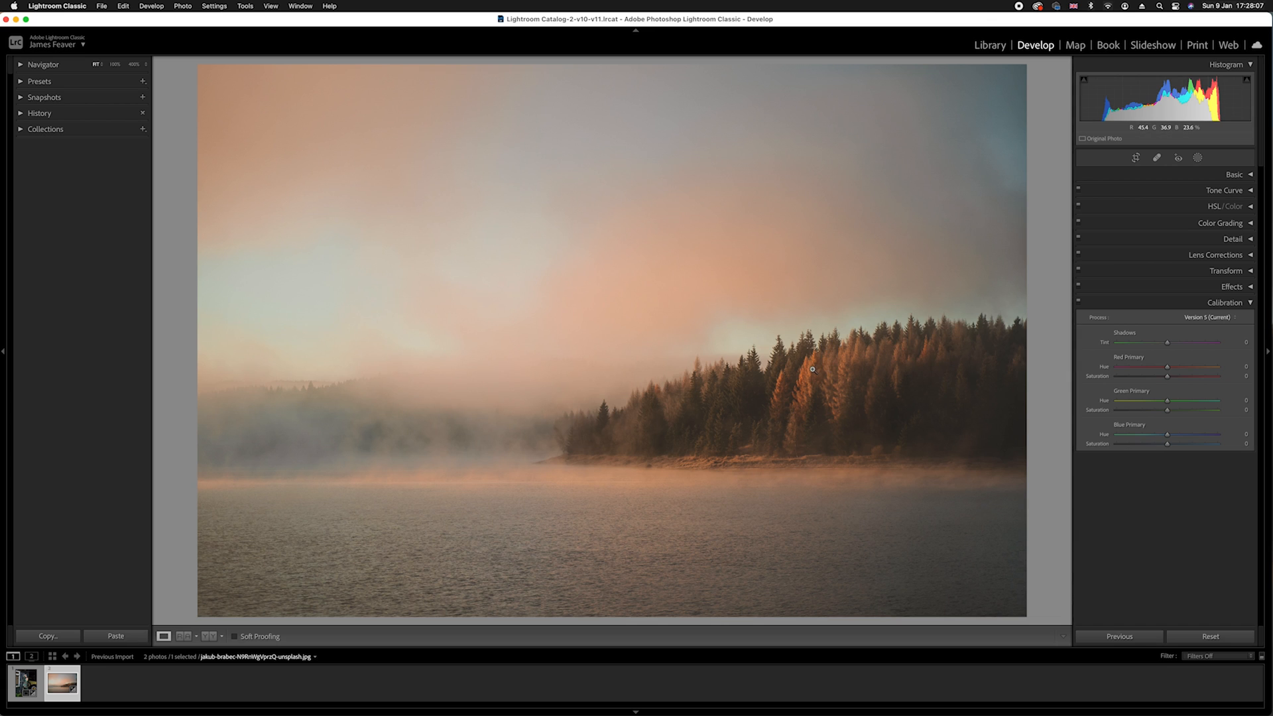
{"action": "left_click", "coordinate": [812, 370]}
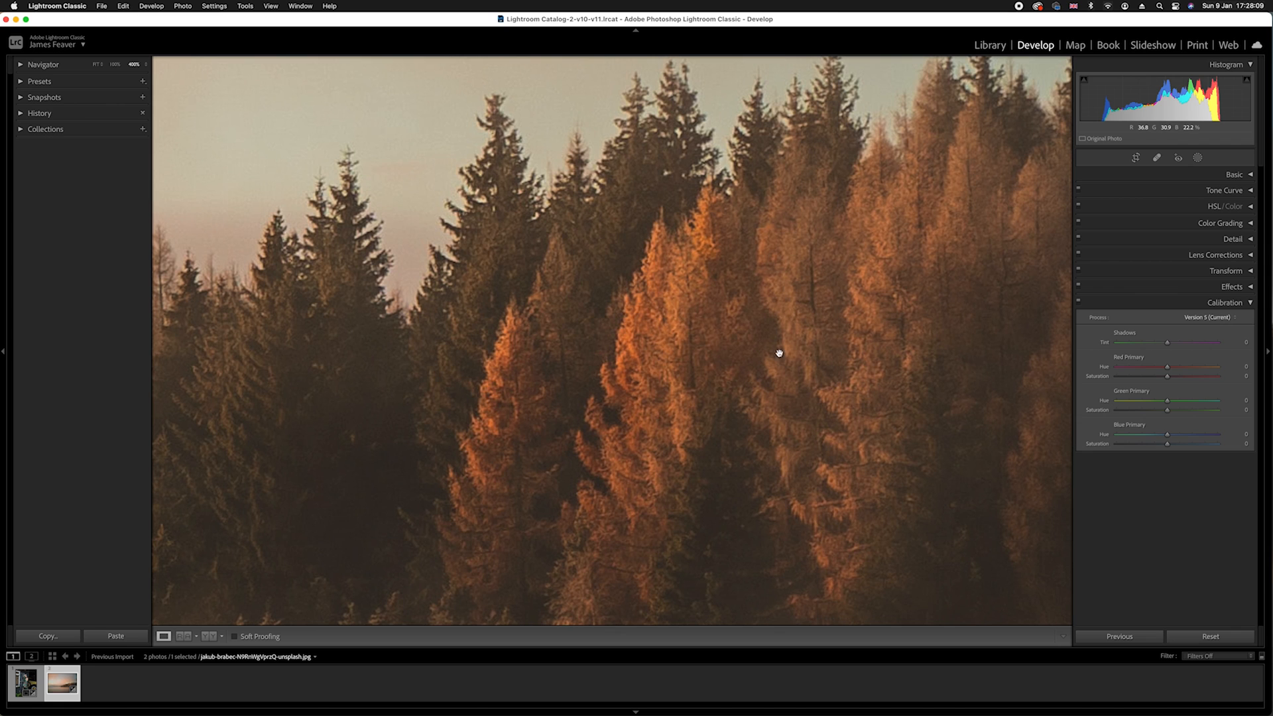
{"action": "mouse_move", "coordinate": [684, 323]}
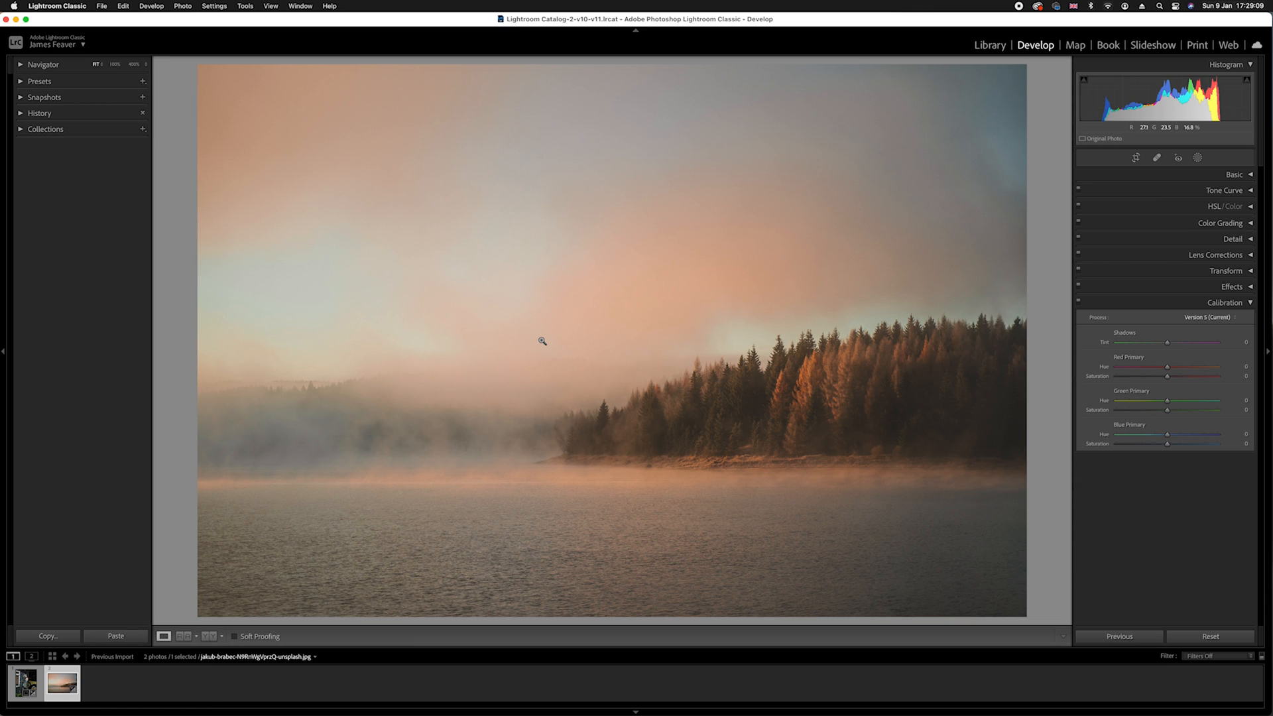
{"action": "mouse_move", "coordinate": [704, 362]}
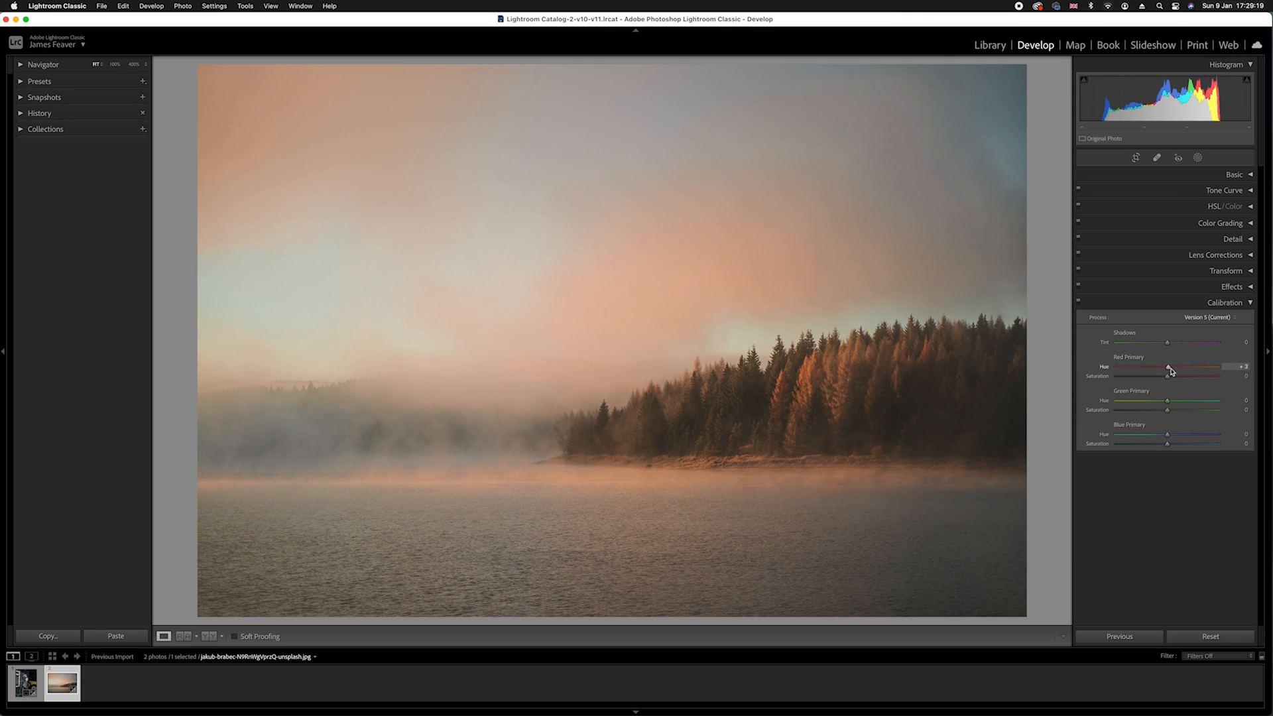
Step: Experiment with the red primary hue, swinging toward pink and back to zero
{"action": "left_click_drag", "start_coordinate": [1160, 367], "coordinate": [1174, 367]}
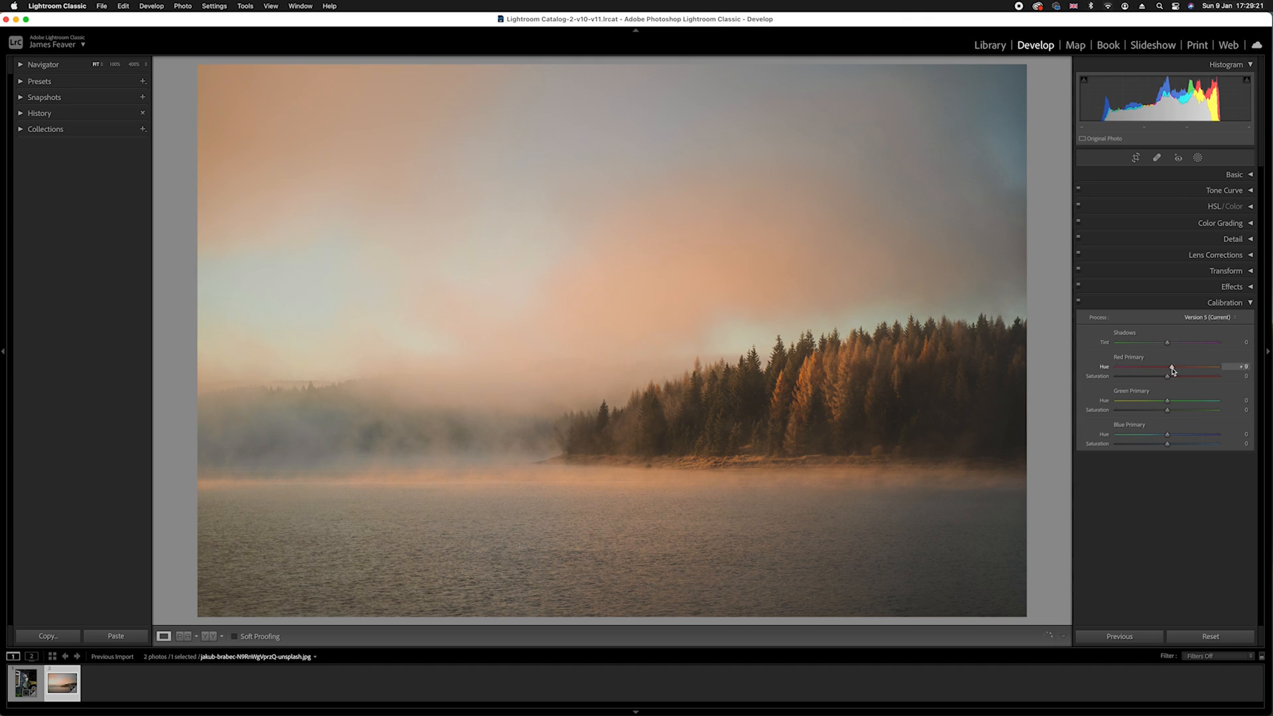
{"action": "left_click_drag", "start_coordinate": [1171, 366], "coordinate": [1128, 366]}
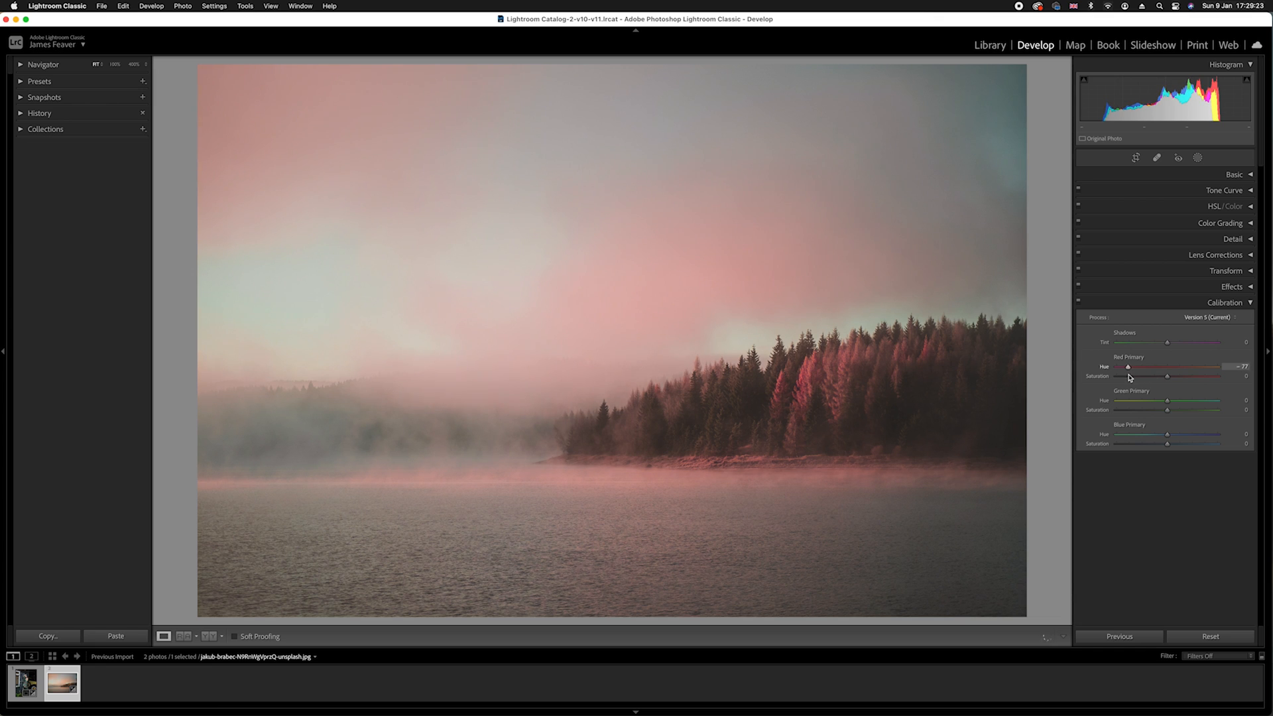
{"action": "left_click_drag", "start_coordinate": [1127, 366], "coordinate": [1167, 366]}
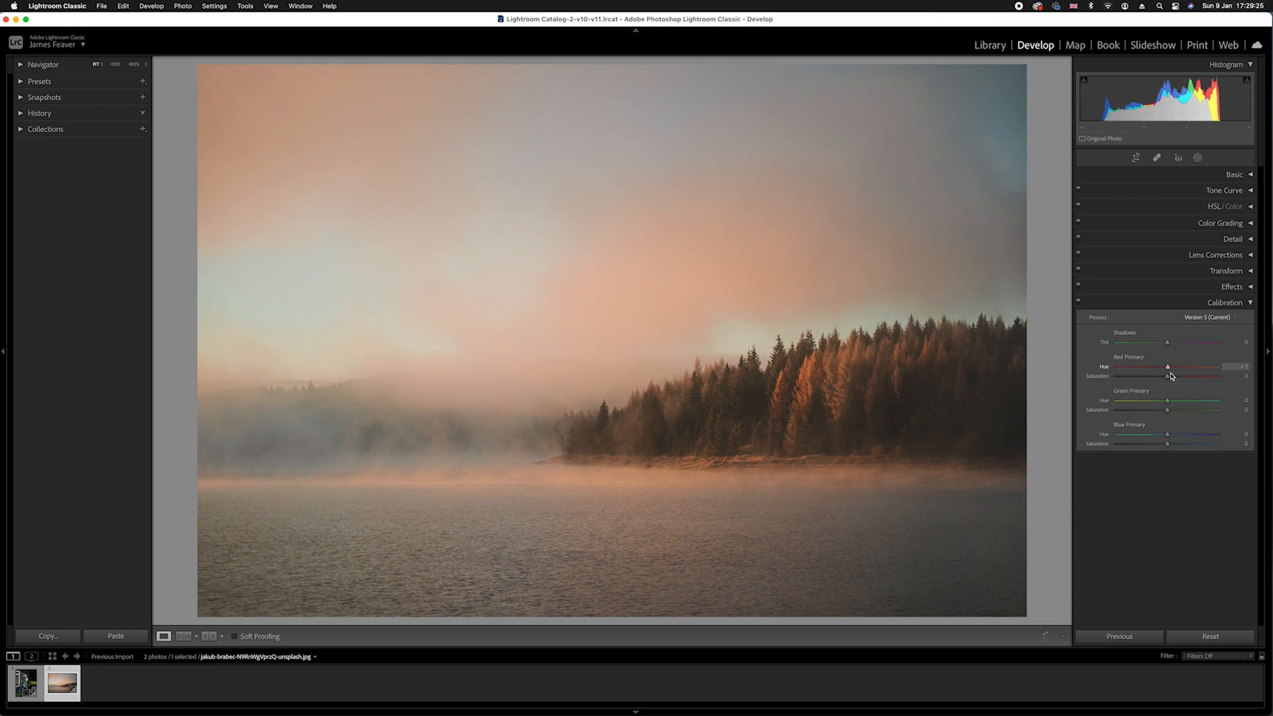
{"action": "left_click_drag", "start_coordinate": [1167, 366], "coordinate": [1176, 366]}
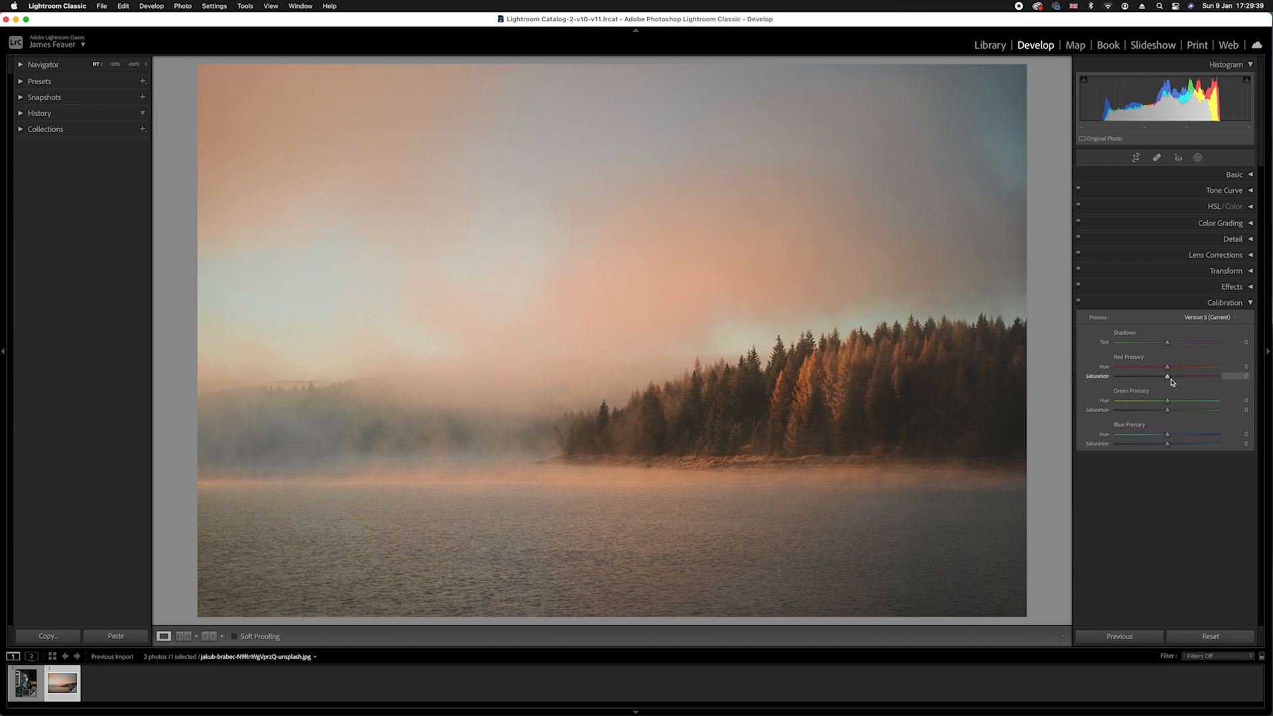
Step: Set red primary saturation to +30 and hue to −14 for richer orange trees
{"action": "left_click_drag", "start_coordinate": [1167, 375], "coordinate": [1182, 375]}
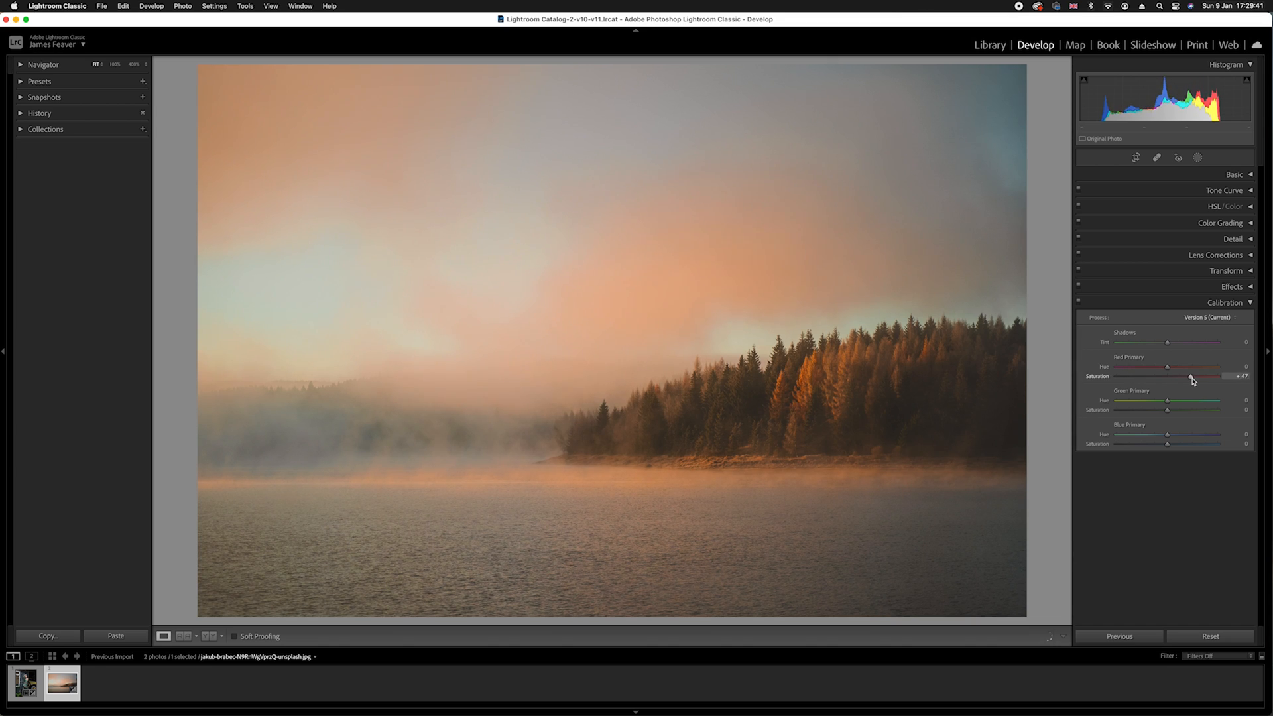
{"action": "left_click_drag", "start_coordinate": [1210, 376], "coordinate": [1183, 375]}
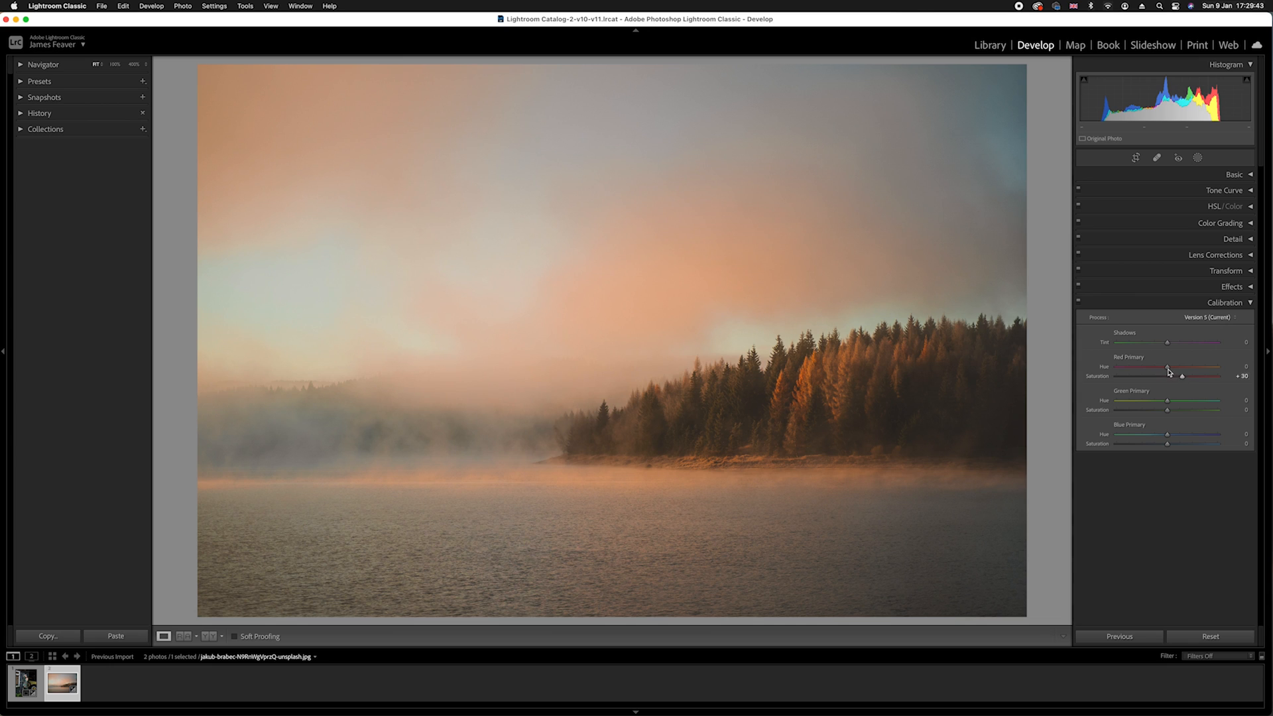
{"action": "left_click_drag", "start_coordinate": [1167, 366], "coordinate": [1177, 366]}
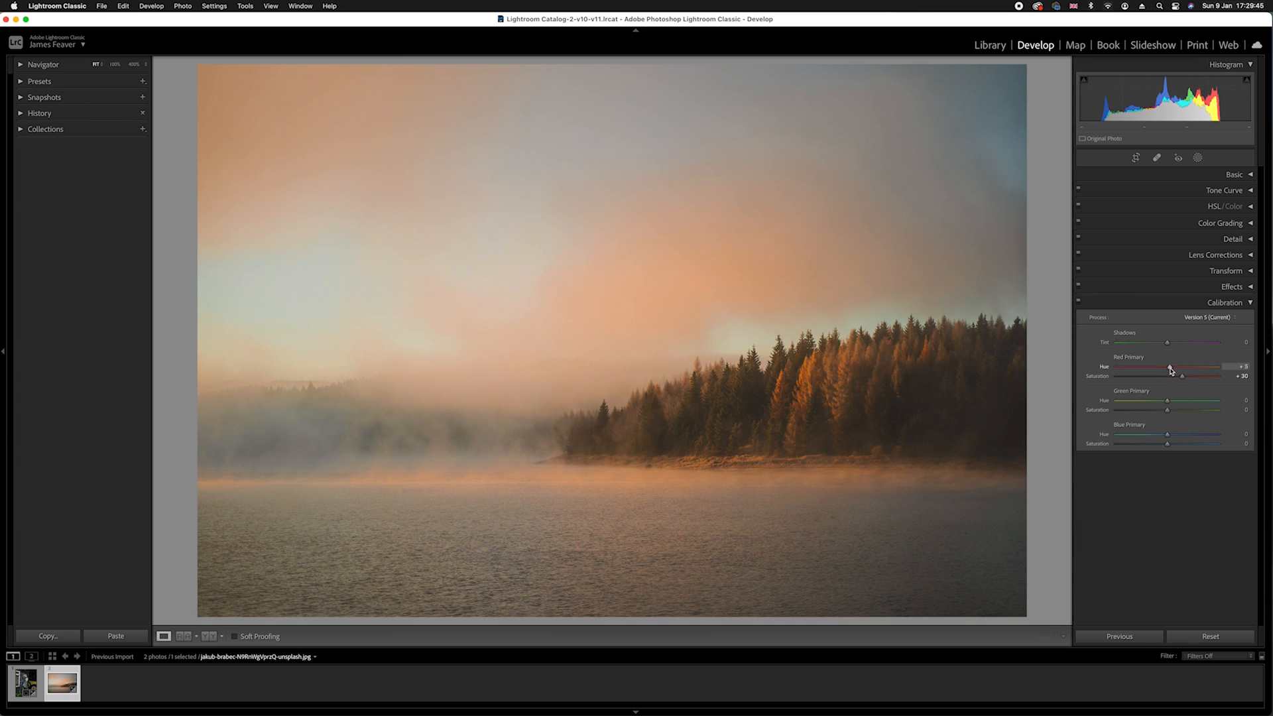
{"action": "left_click_drag", "start_coordinate": [1194, 366], "coordinate": [1159, 366]}
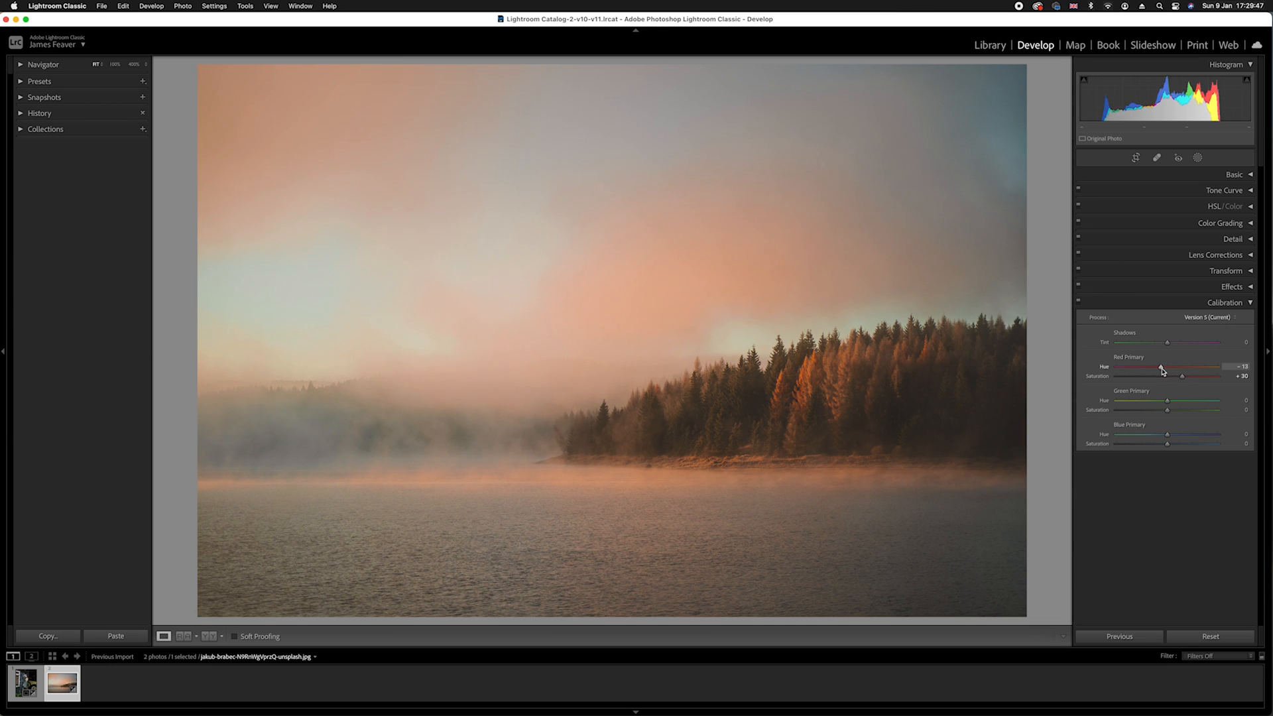
{"action": "left_click_drag", "start_coordinate": [1186, 366], "coordinate": [1183, 366]}
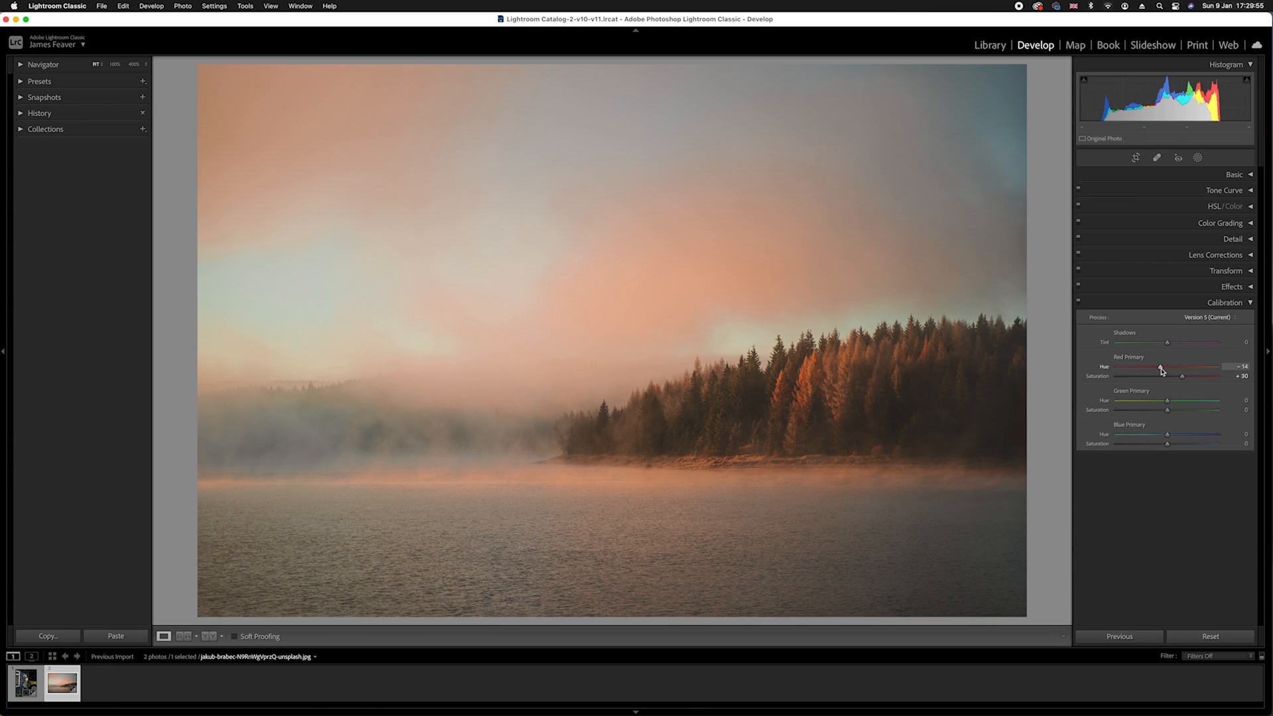
{"action": "mouse_move", "coordinate": [1171, 374]}
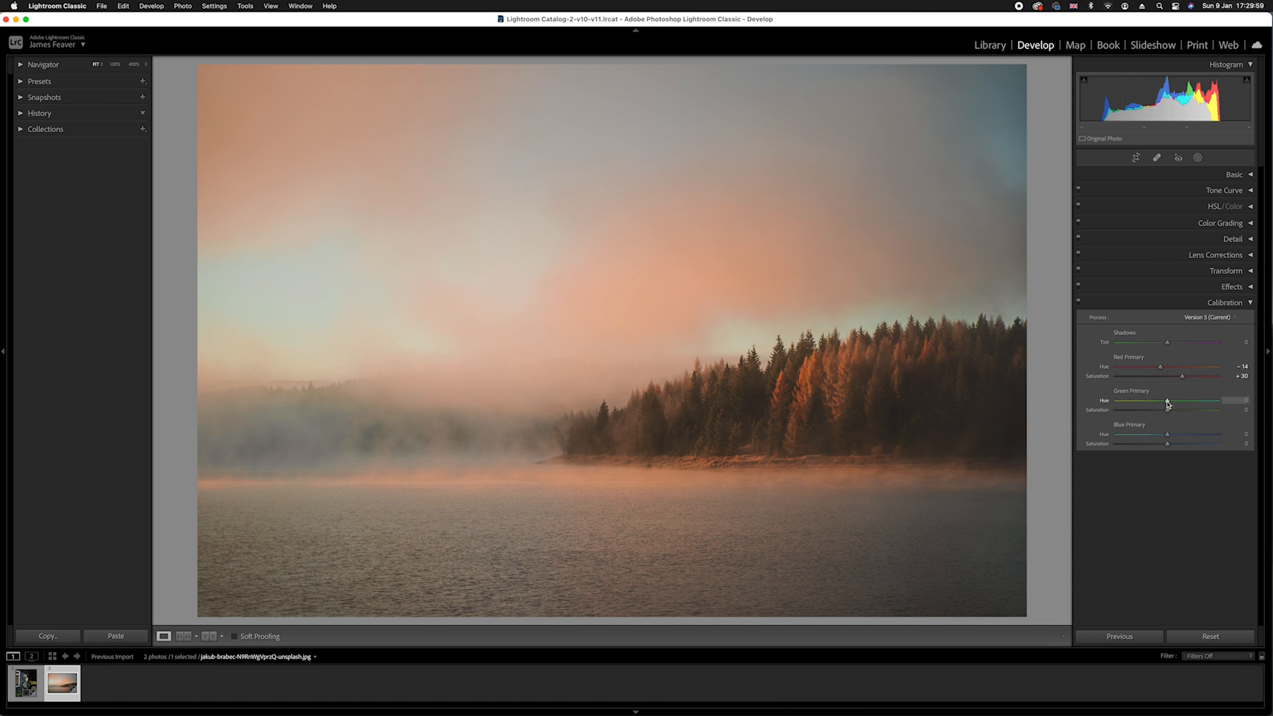
Step: Set the green primary to hue −27 and saturation +18 after testing extremes
{"action": "left_click_drag", "start_coordinate": [1169, 401], "coordinate": [1140, 400]}
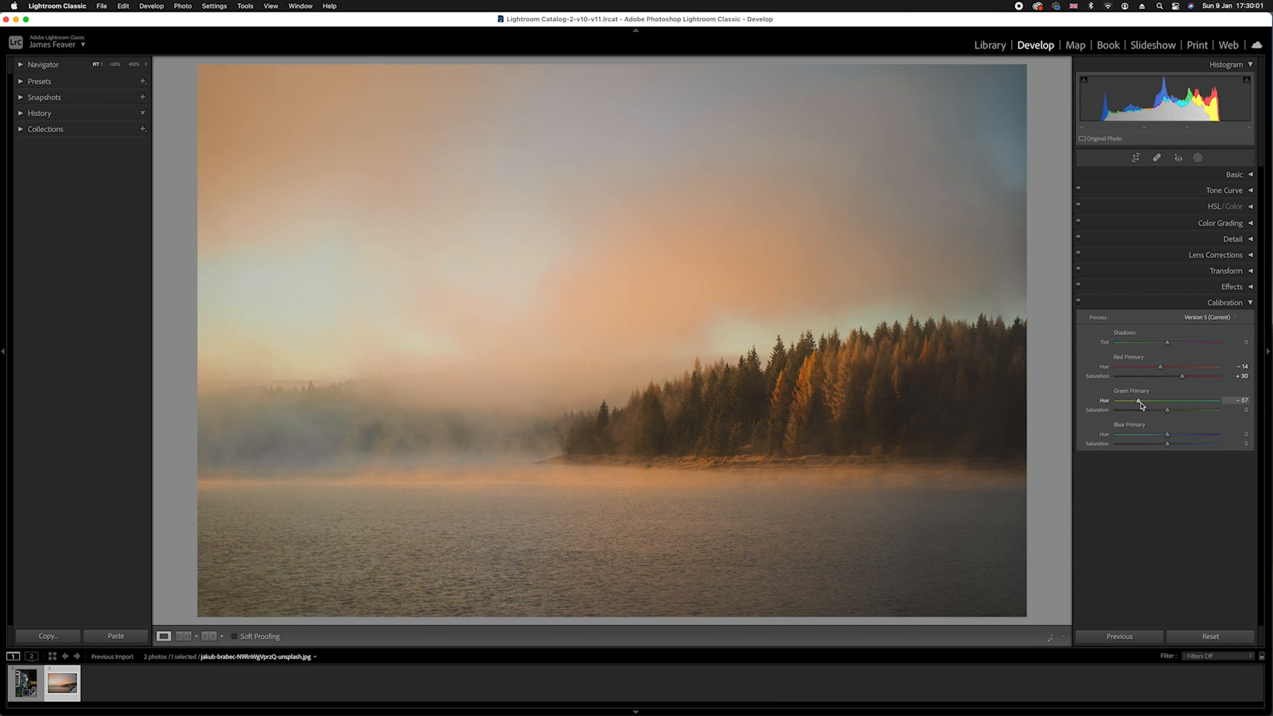
{"action": "left_click_drag", "start_coordinate": [1139, 401], "coordinate": [1203, 400]}
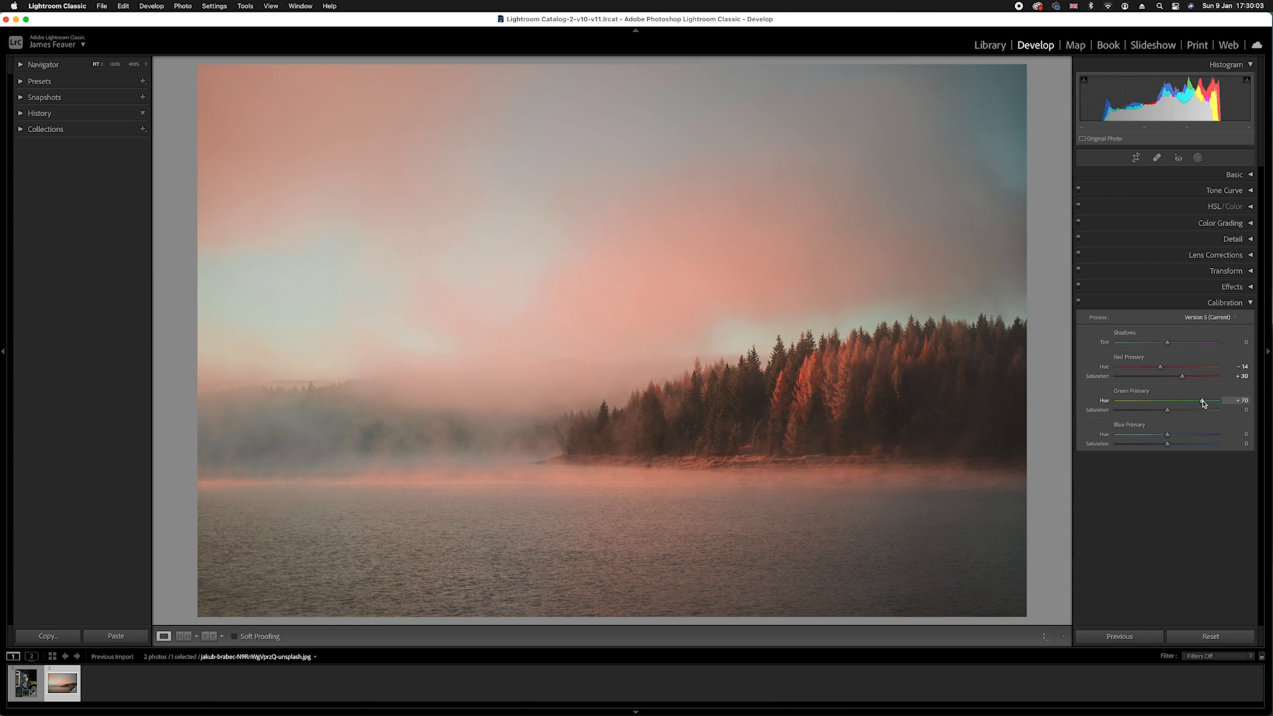
{"action": "left_click_drag", "start_coordinate": [1201, 401], "coordinate": [1136, 401]}
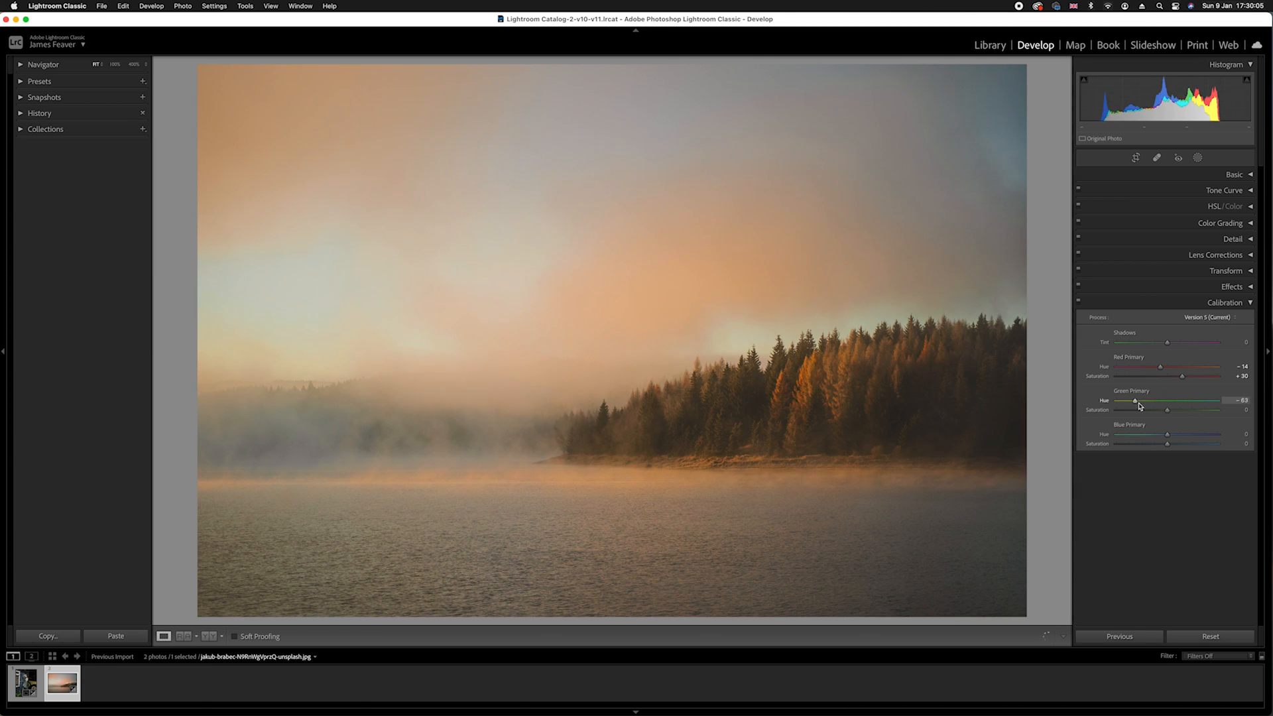
{"action": "left_click_drag", "start_coordinate": [1135, 401], "coordinate": [1145, 401]}
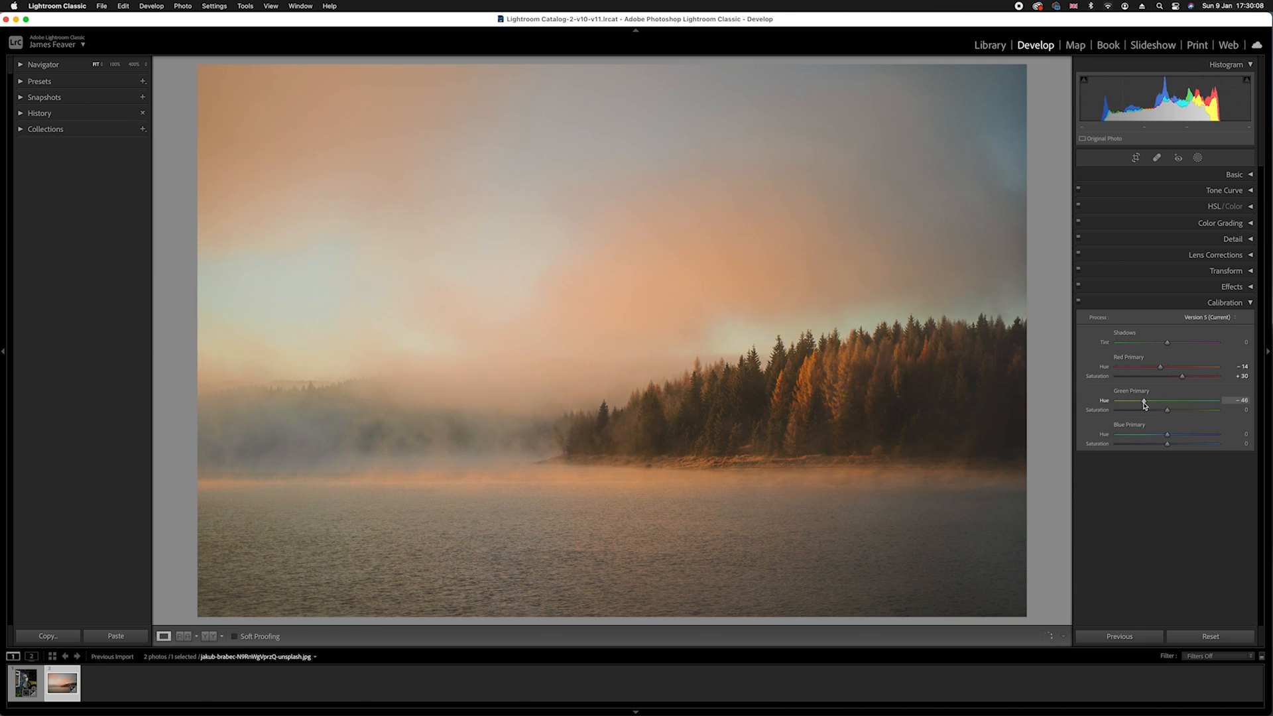
{"action": "left_click_drag", "start_coordinate": [1167, 410], "coordinate": [1185, 409]}
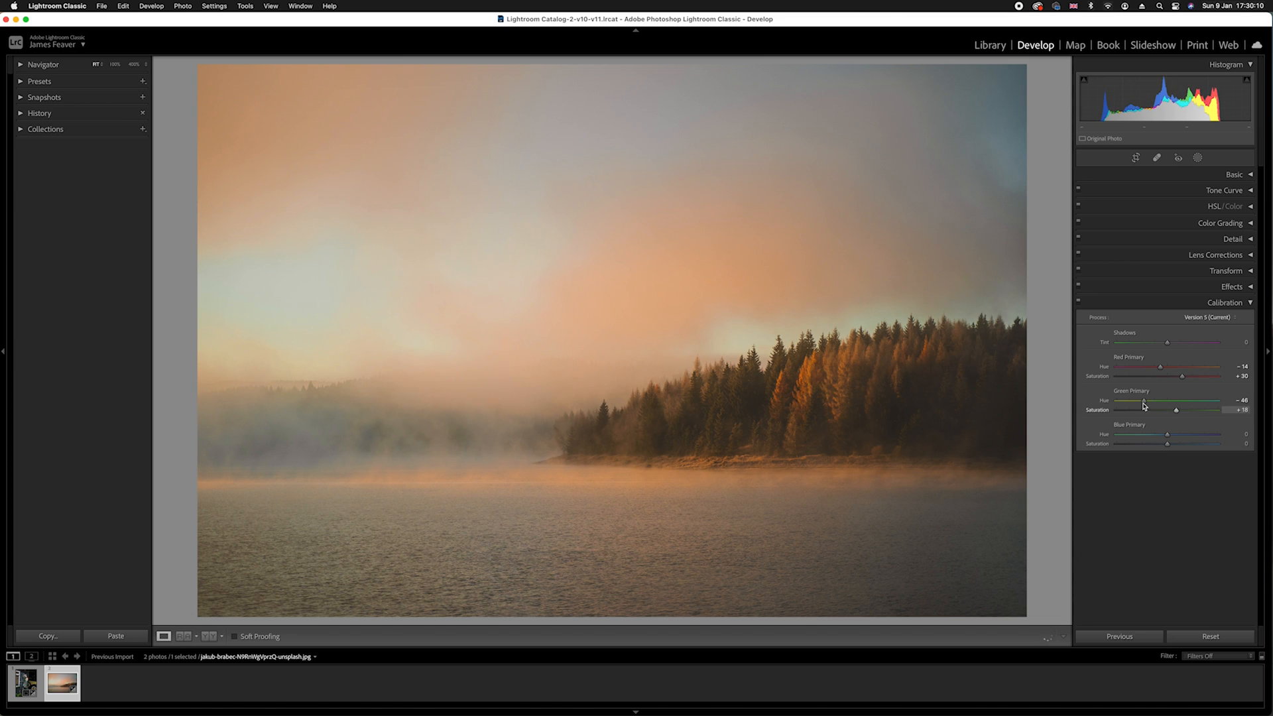
{"action": "left_click_drag", "start_coordinate": [1143, 399], "coordinate": [1156, 400]}
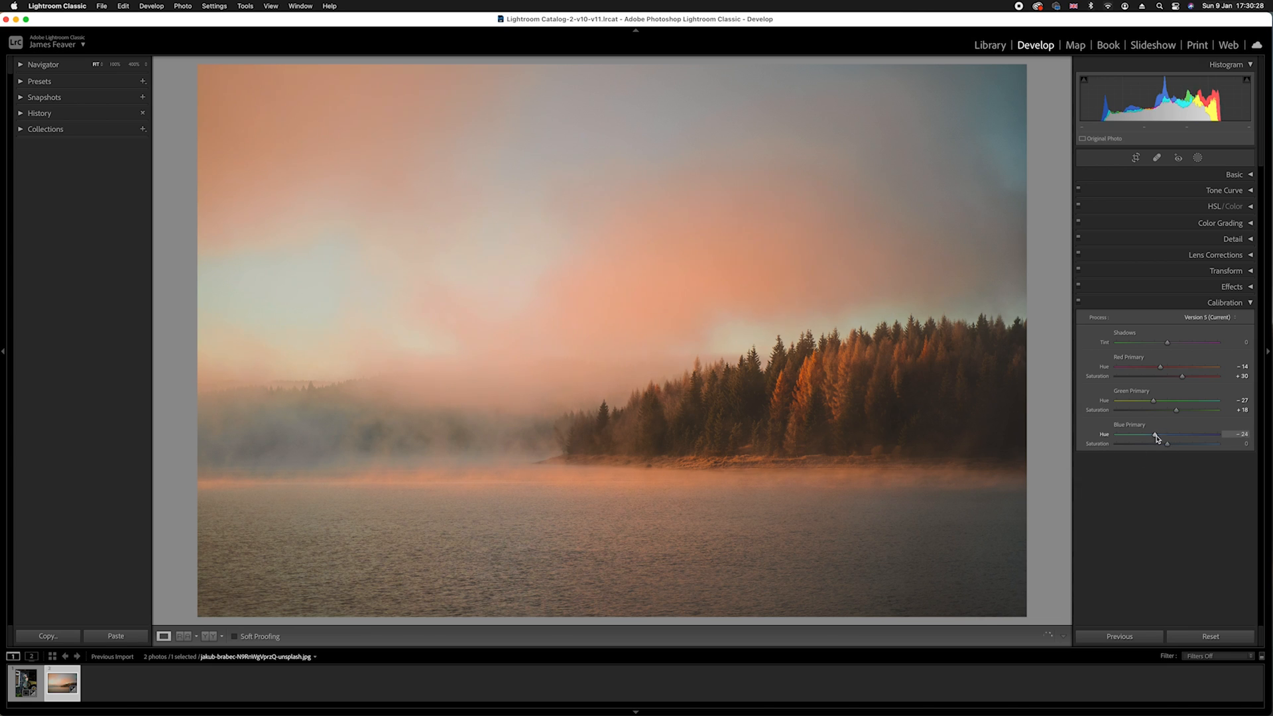
Step: Ease the blue primary hue back to −8
{"action": "left_click_drag", "start_coordinate": [1160, 435], "coordinate": [1170, 435]}
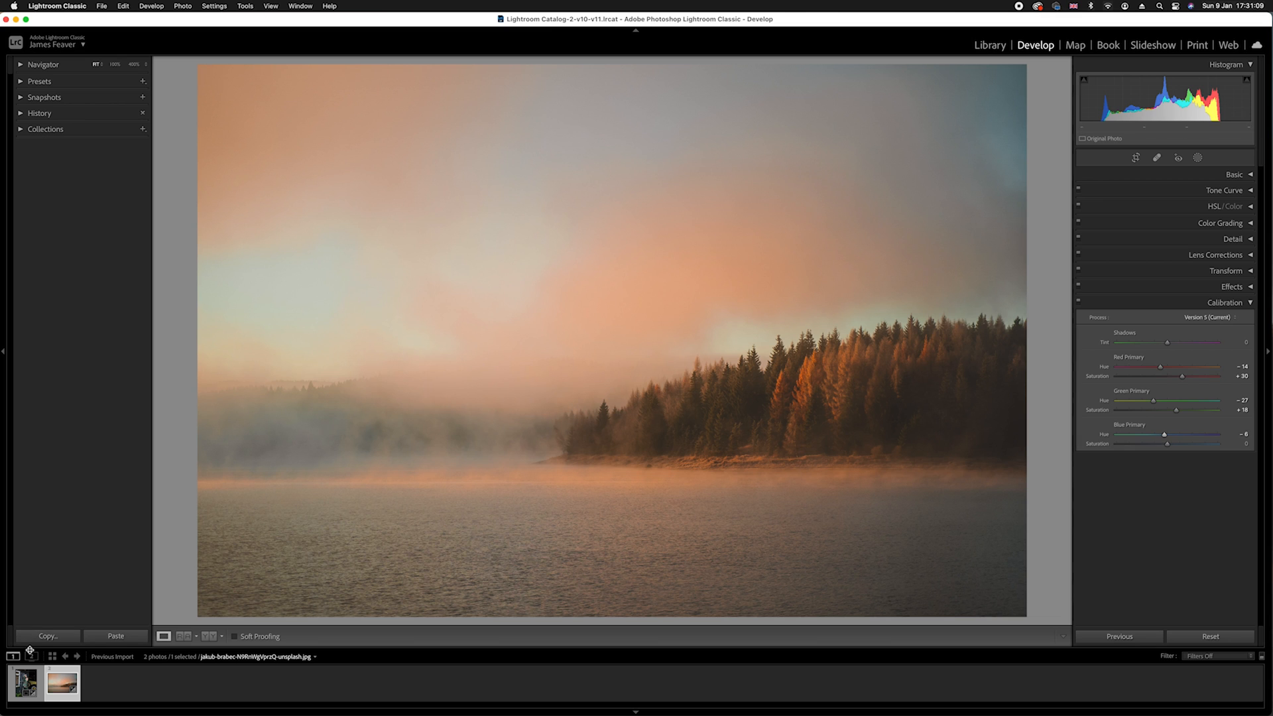
Step: Switch to the portrait in the filmstrip and set a lower Navigator zoom ratio
{"action": "left_click", "coordinate": [24, 683]}
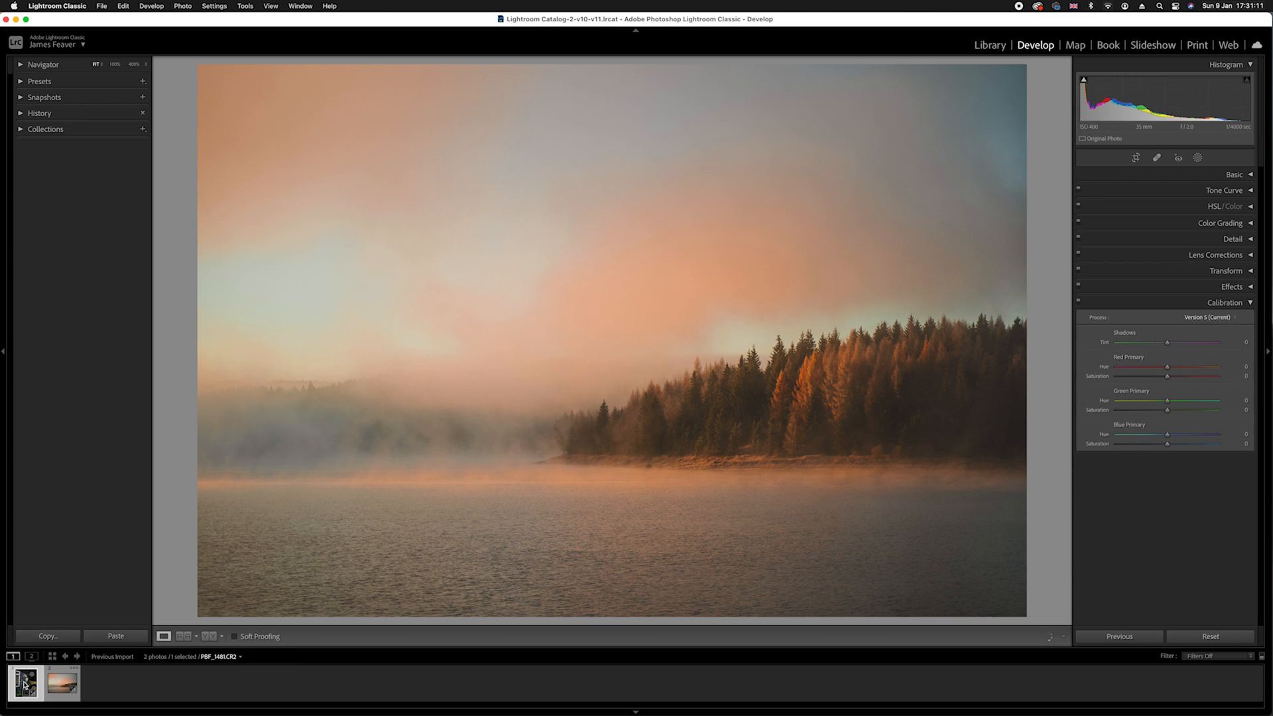
{"action": "left_click", "coordinate": [22, 684]}
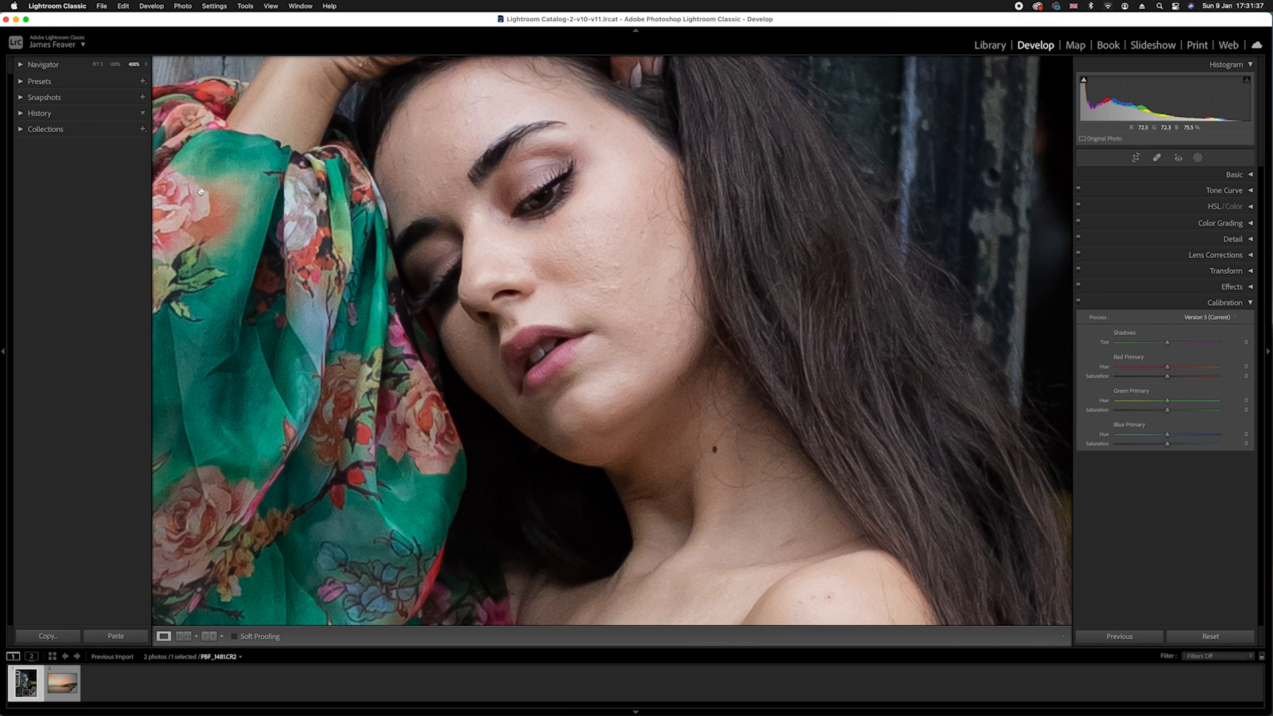
{"action": "left_click", "coordinate": [115, 63]}
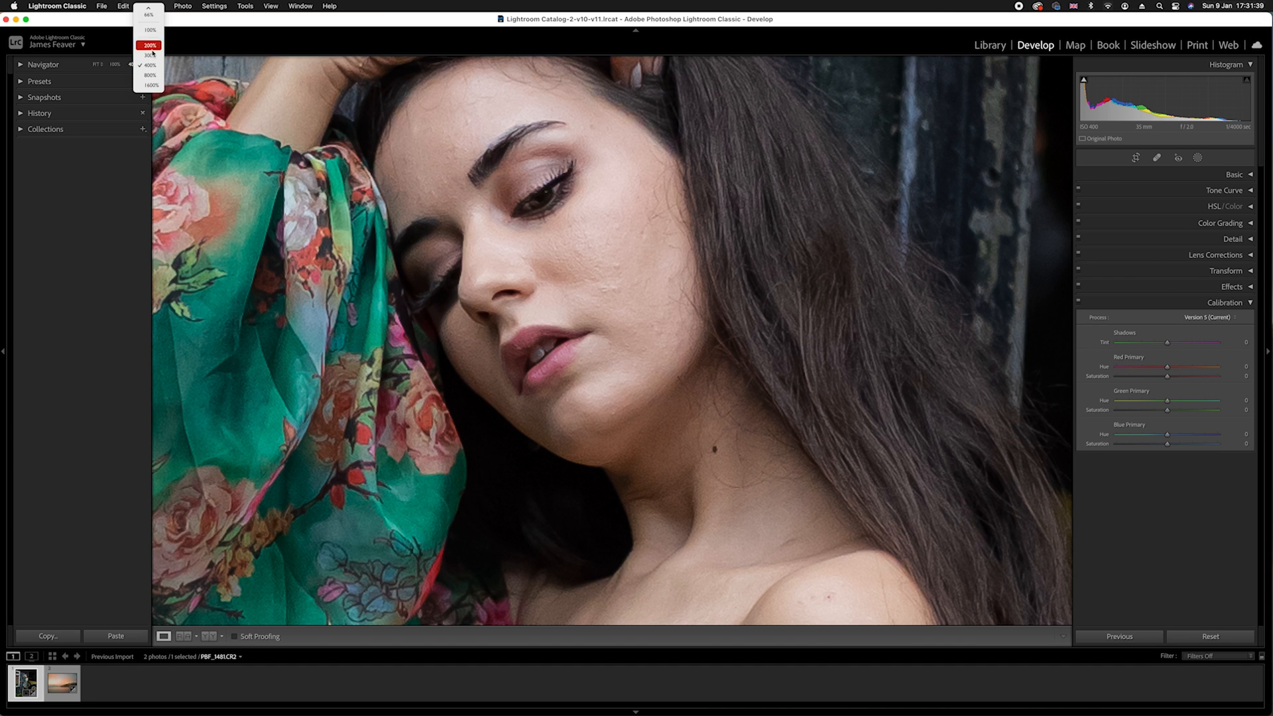
{"action": "left_click", "coordinate": [150, 45]}
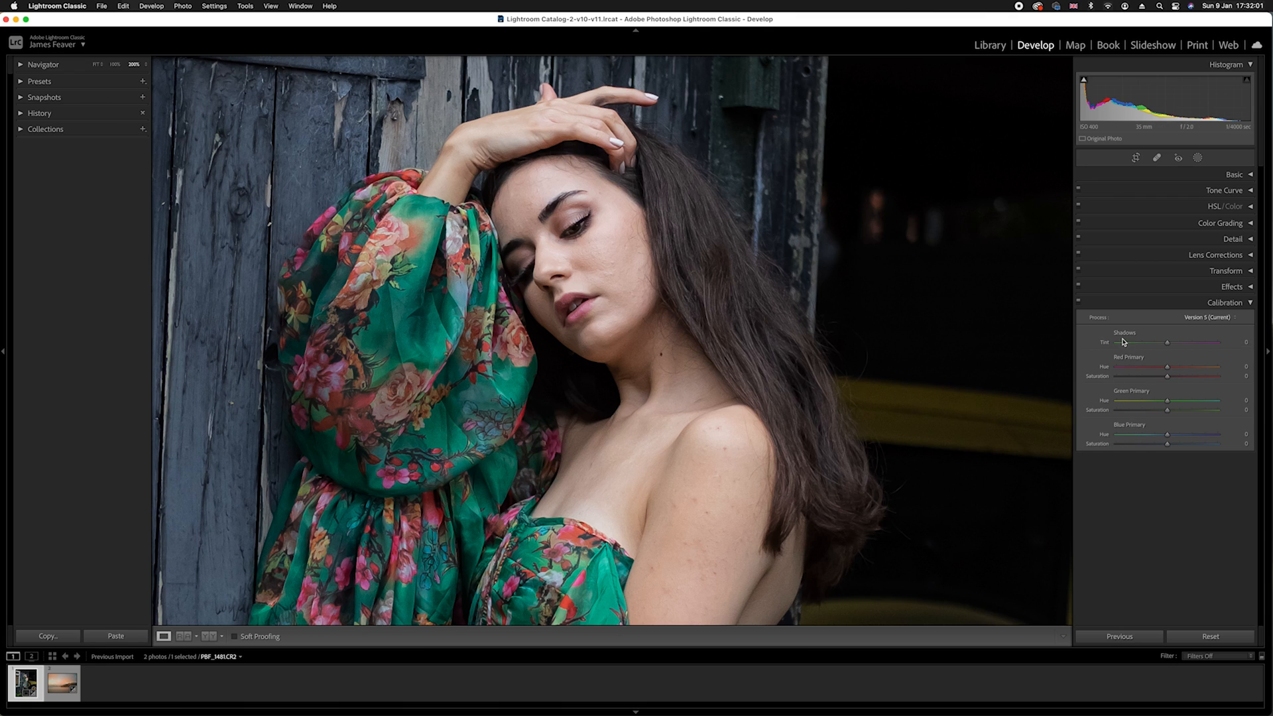
Step: Boost the portrait's red primary saturation, testing +100 and settling near +59
{"action": "left_click_drag", "start_coordinate": [1167, 375], "coordinate": [1181, 375]}
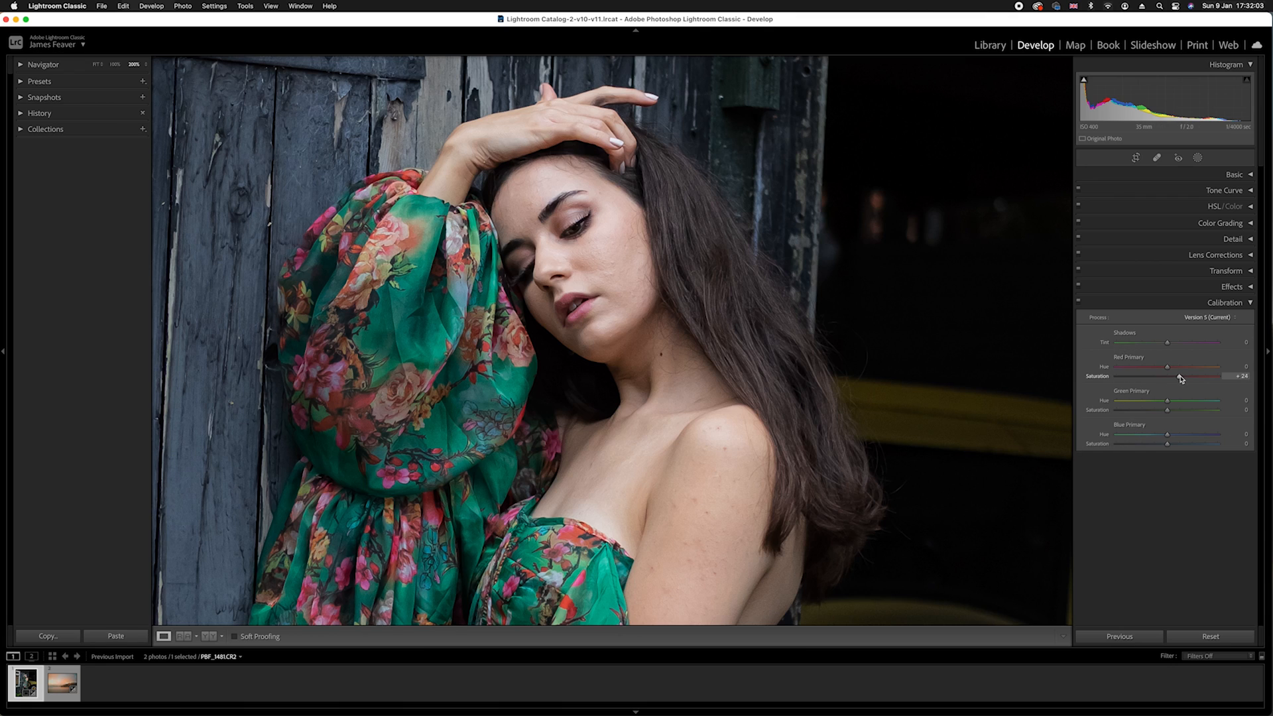
{"action": "left_click_drag", "start_coordinate": [1216, 375], "coordinate": [1235, 375]}
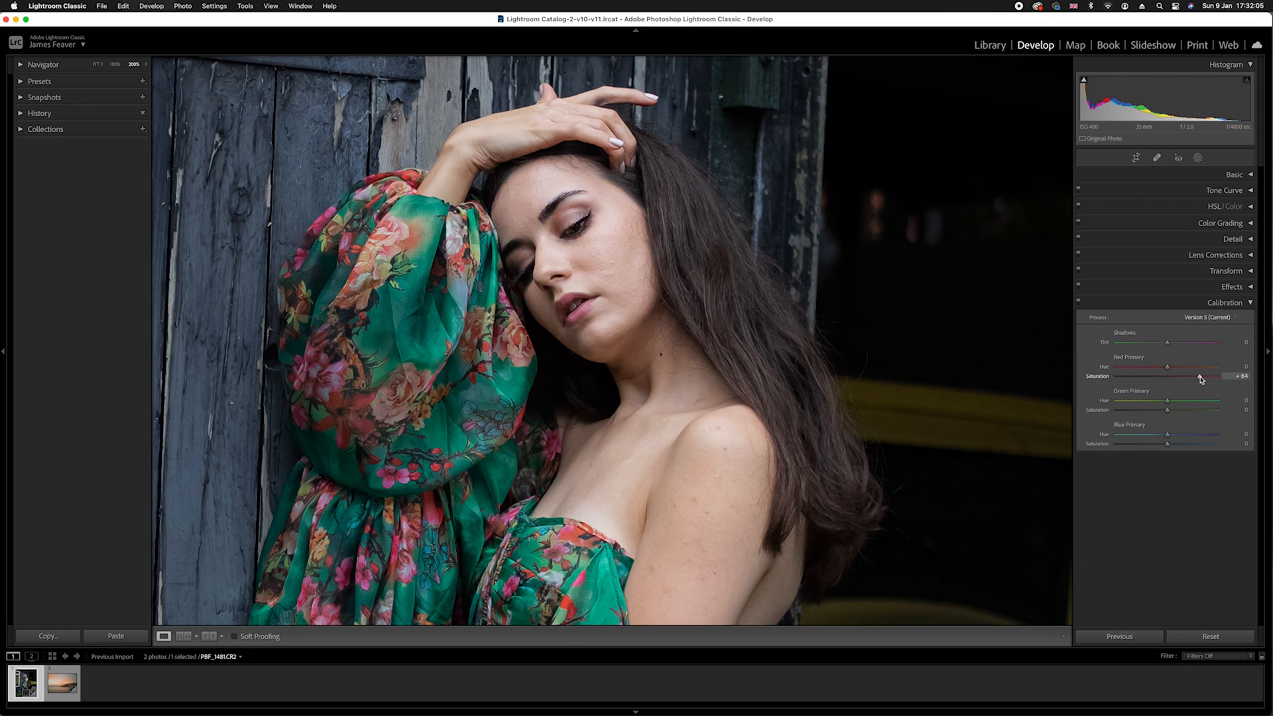
{"action": "left_click_drag", "start_coordinate": [1192, 376], "coordinate": [1216, 376]}
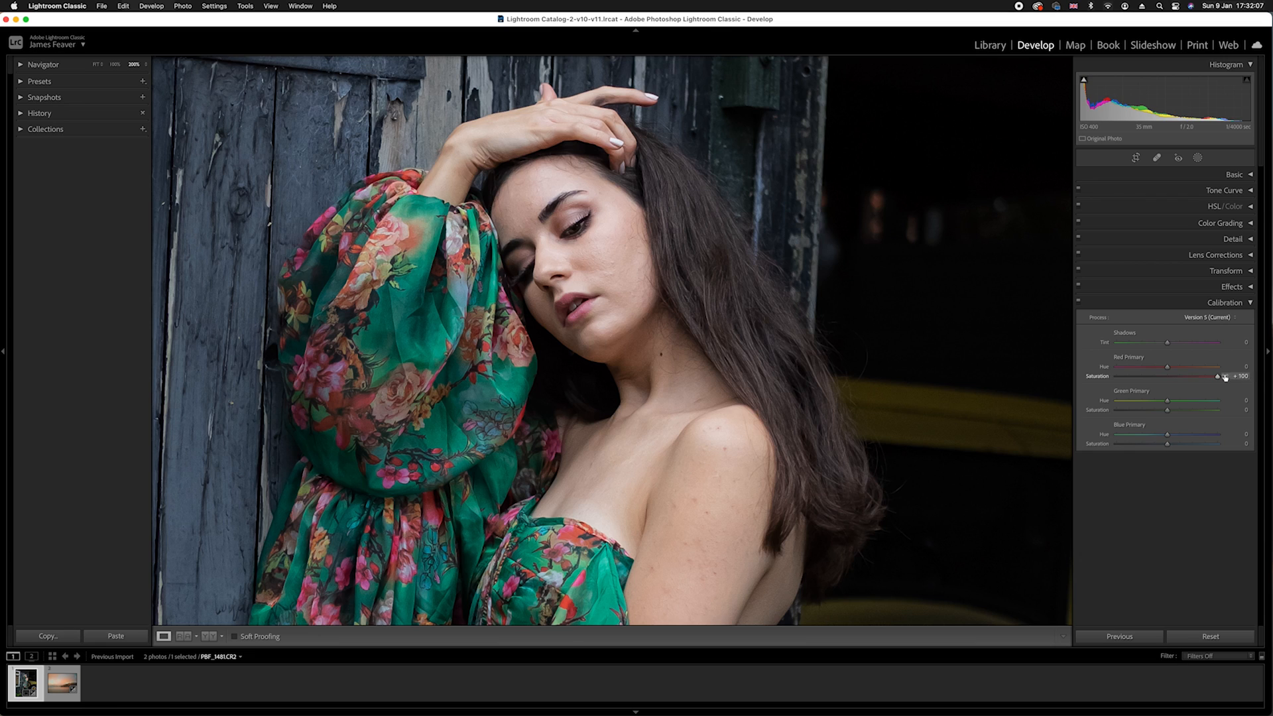
{"action": "left_click_drag", "start_coordinate": [1217, 376], "coordinate": [1199, 380]}
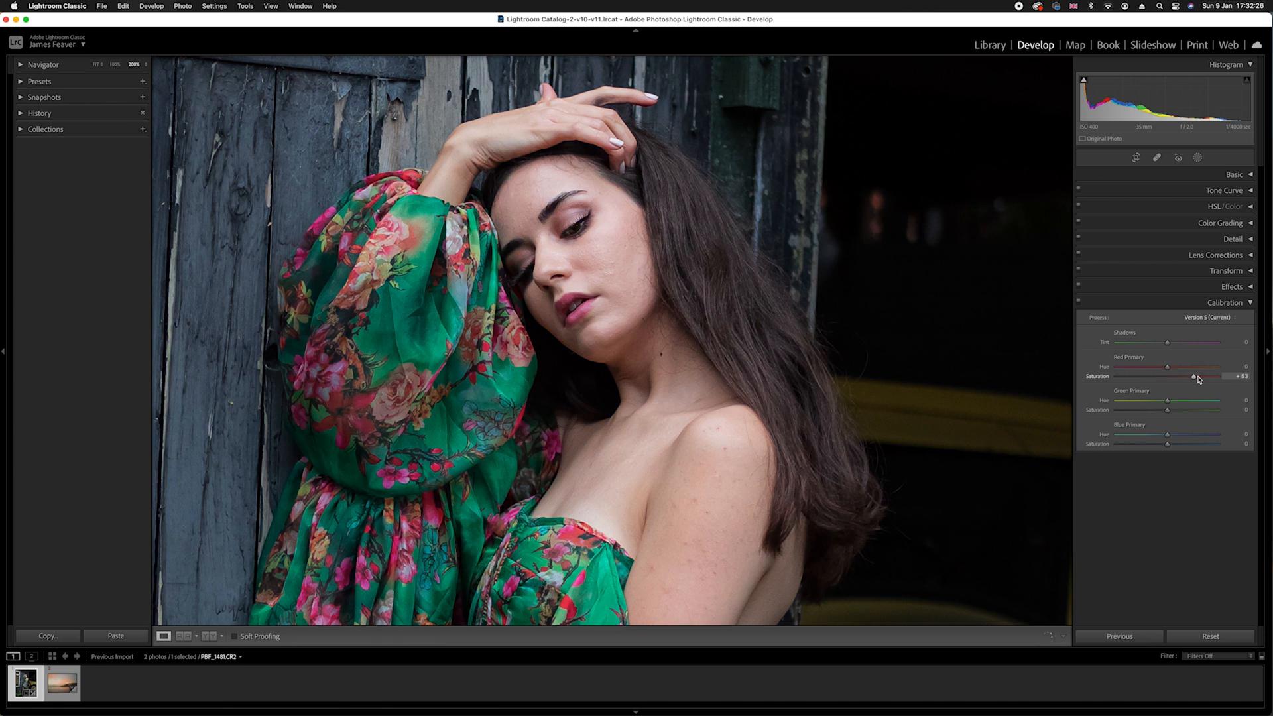
{"action": "left_click_drag", "start_coordinate": [1198, 375], "coordinate": [1193, 376]}
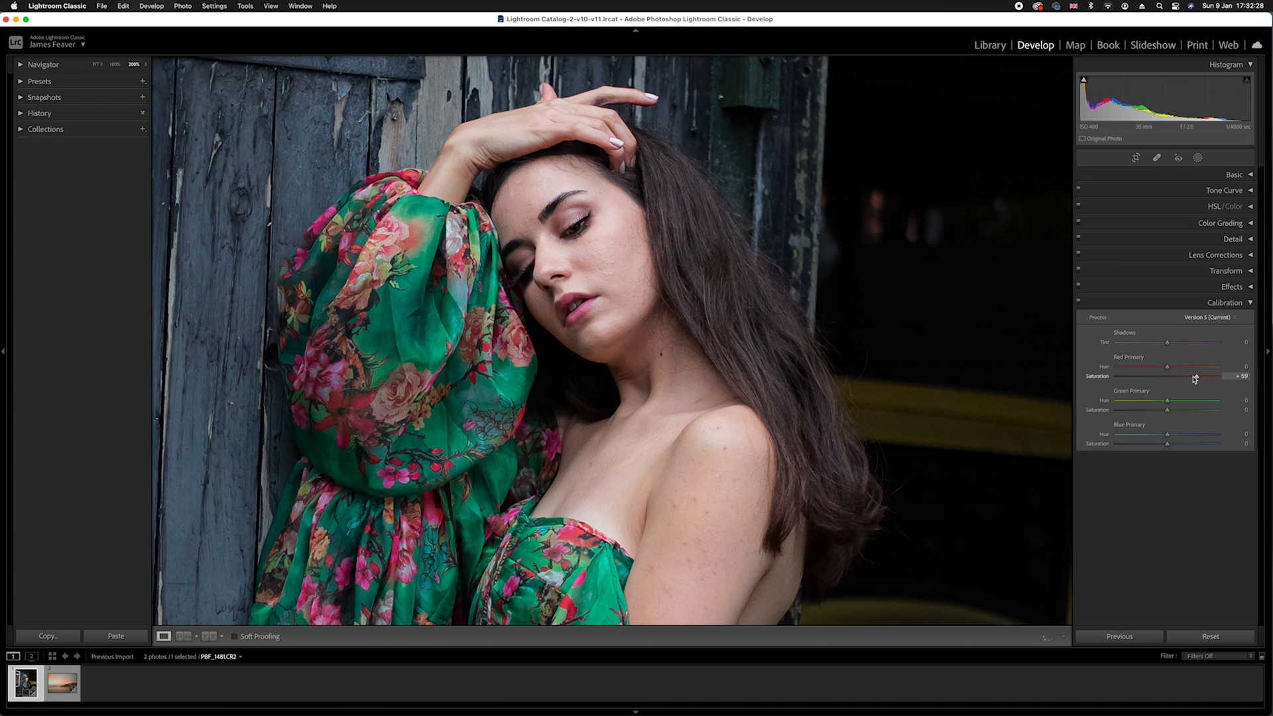
{"action": "mouse_move", "coordinate": [753, 300]}
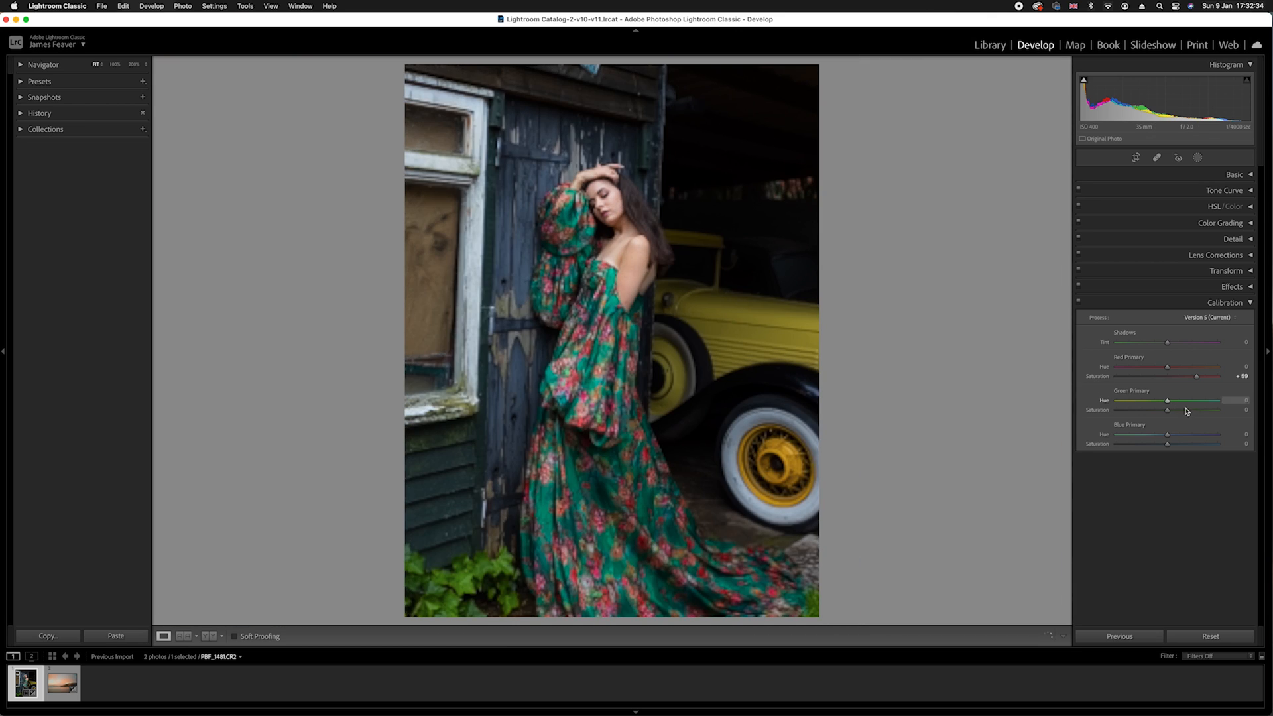
Step: Shift the portrait's green primary hue from −64 back up to about +54
{"action": "left_click_drag", "start_coordinate": [1206, 409], "coordinate": [1167, 410]}
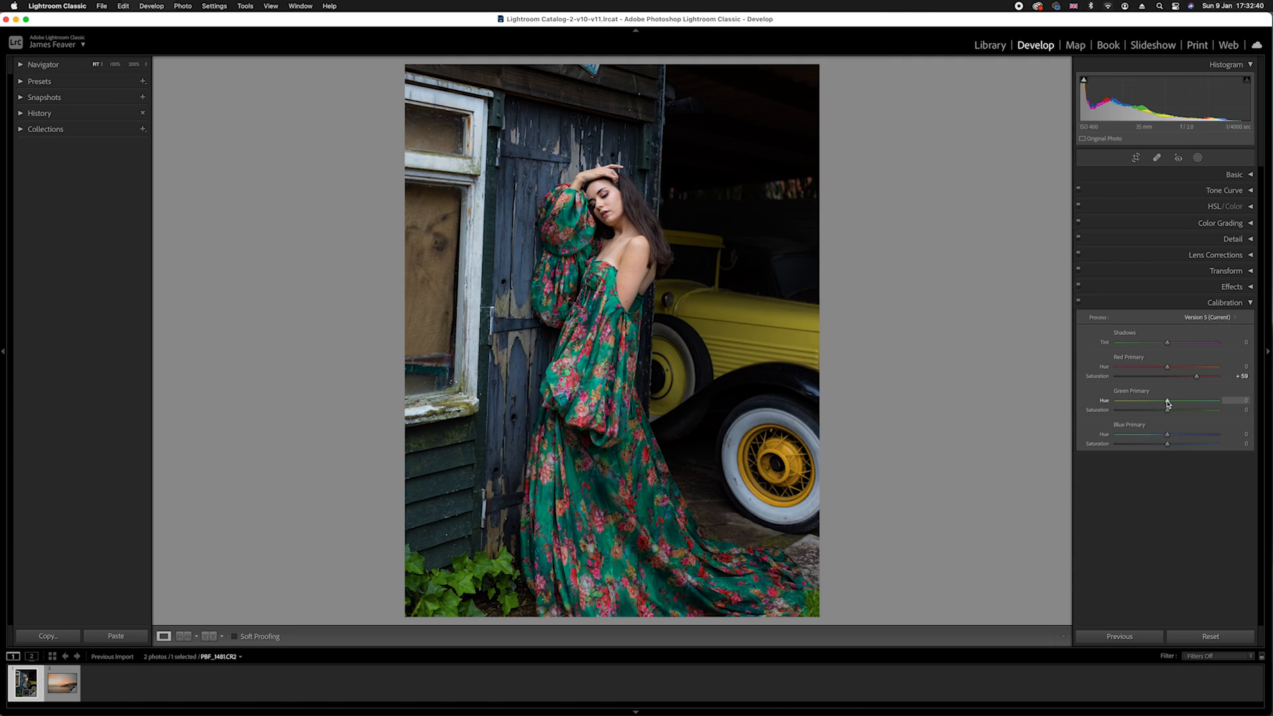
{"action": "left_click_drag", "start_coordinate": [1167, 401], "coordinate": [1136, 401]}
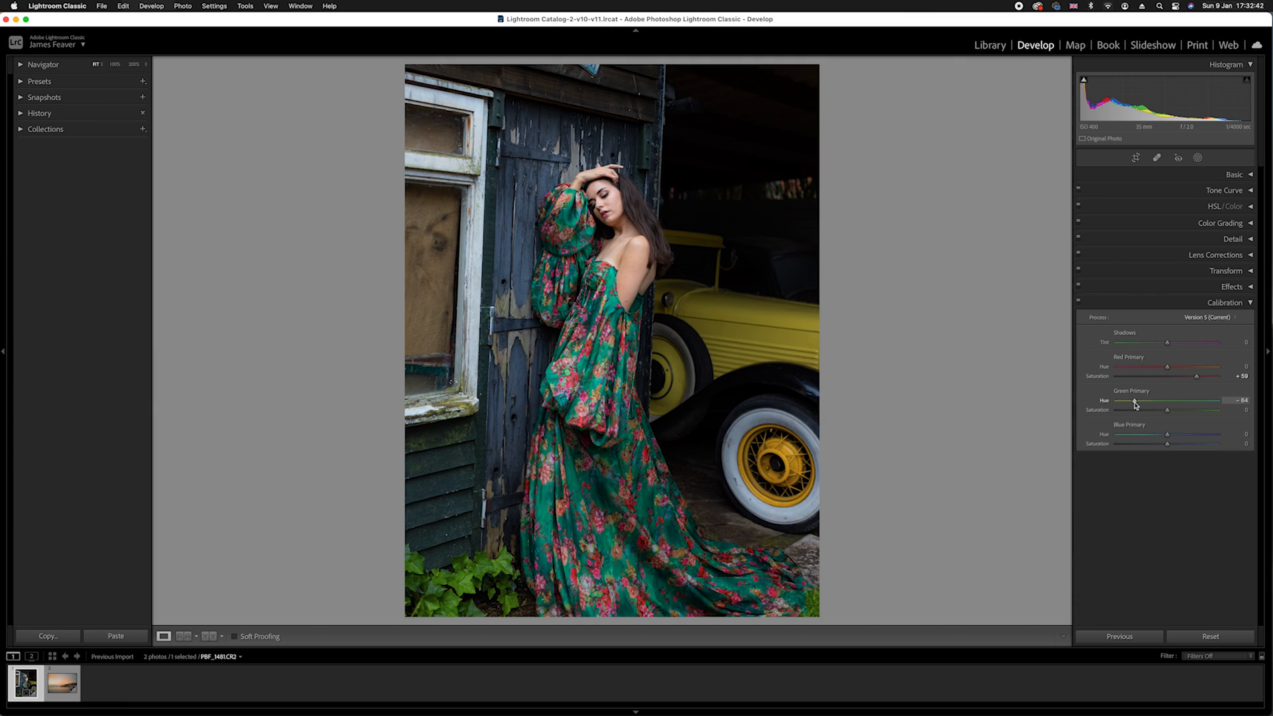
{"action": "left_click_drag", "start_coordinate": [1167, 401], "coordinate": [1171, 400]}
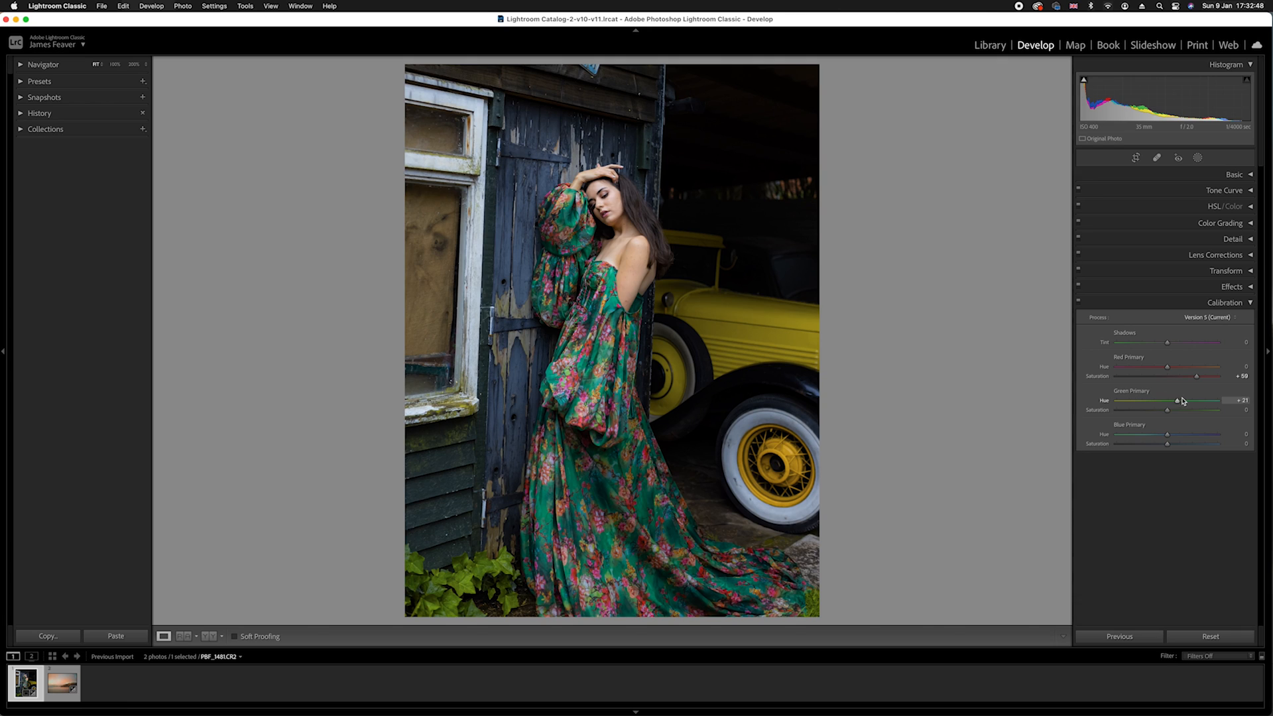
{"action": "left_click_drag", "start_coordinate": [1177, 401], "coordinate": [1195, 401]}
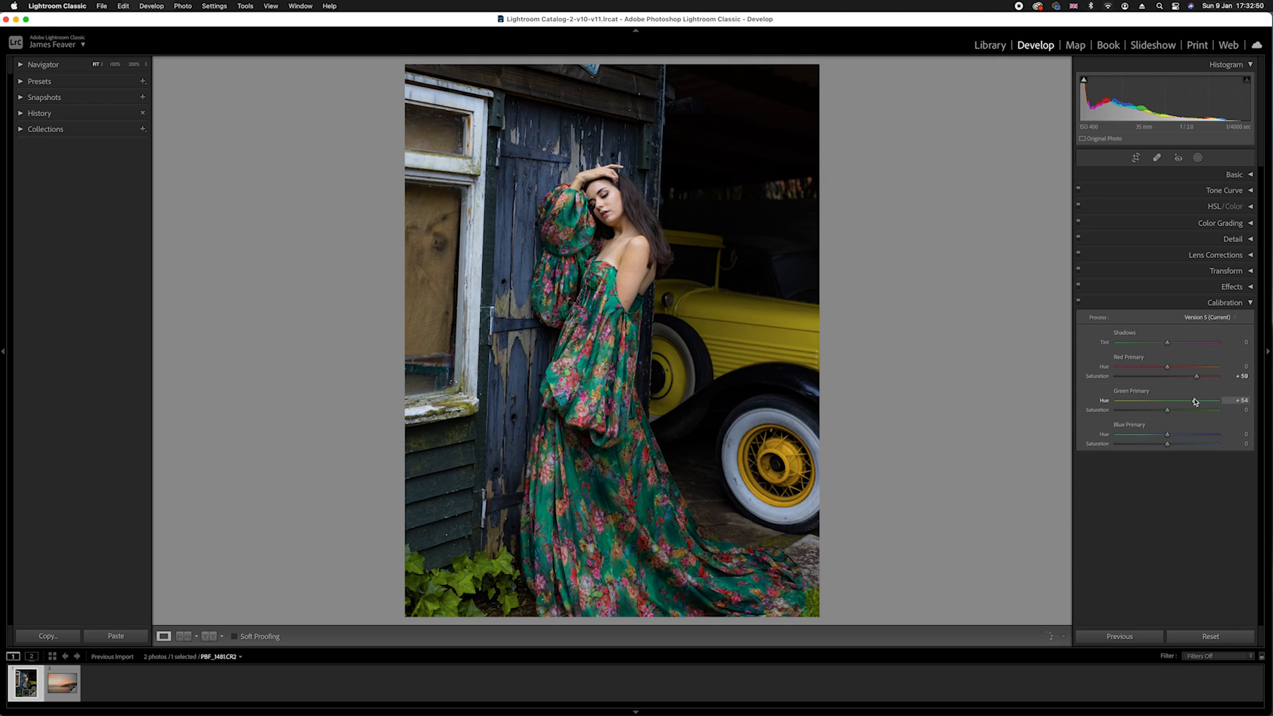